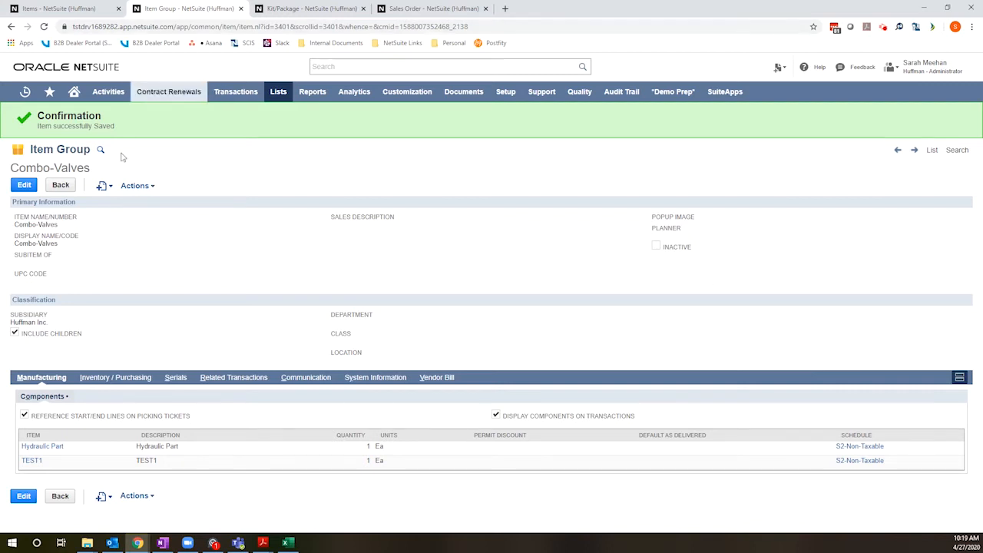
mouse_move(225, 348)
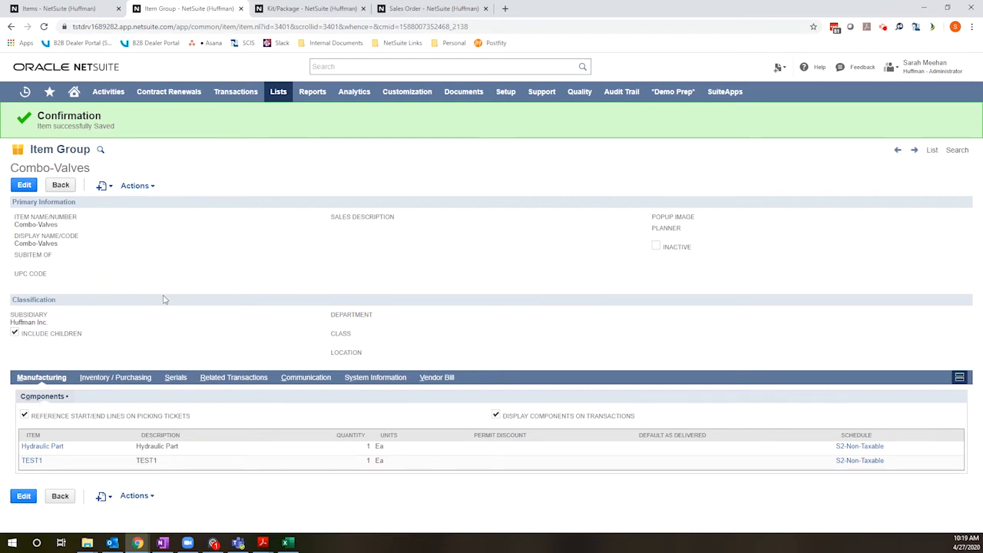
mouse_move(176, 451)
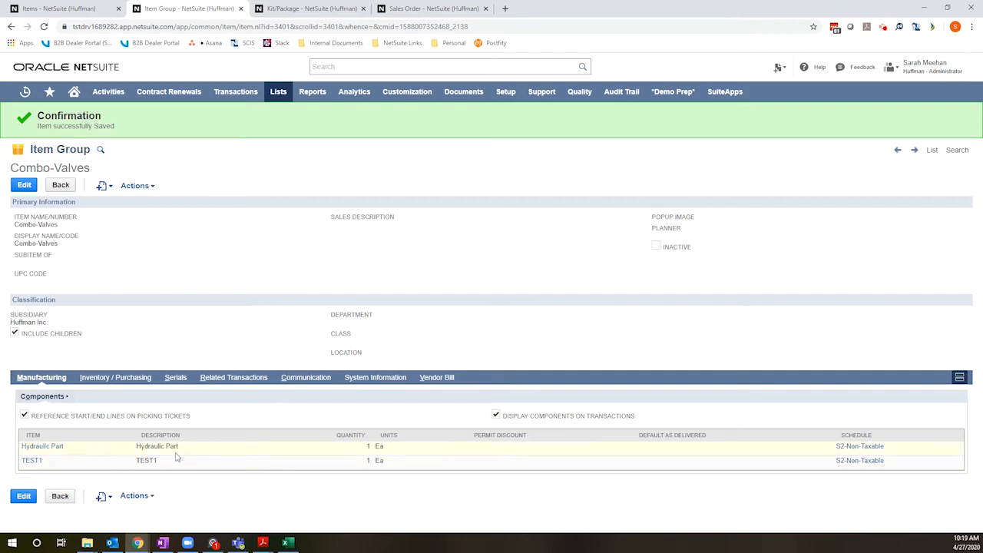
mouse_move(356, 480)
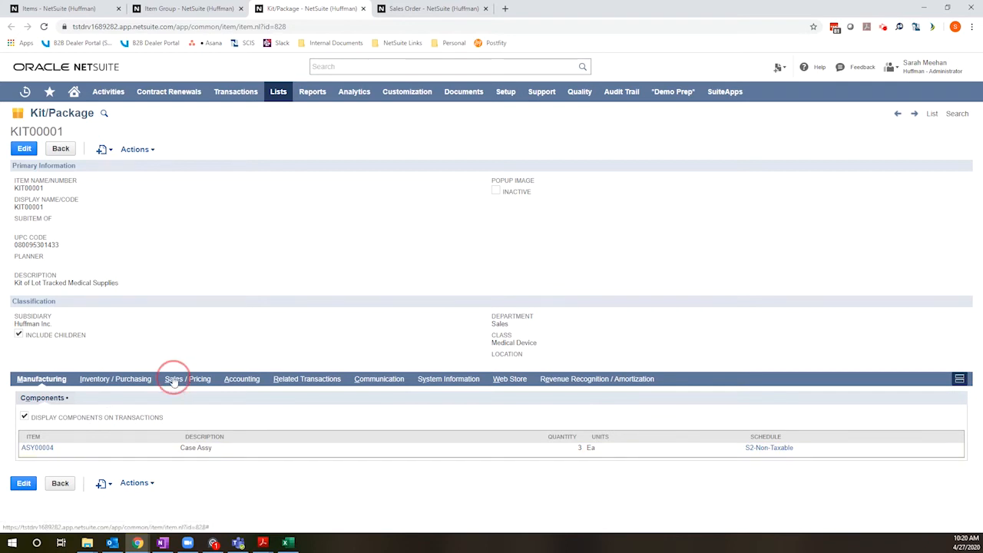
View KIT00001's Sales / Pricing details, then return to the Combo-Valves item group record
left_click(185, 379)
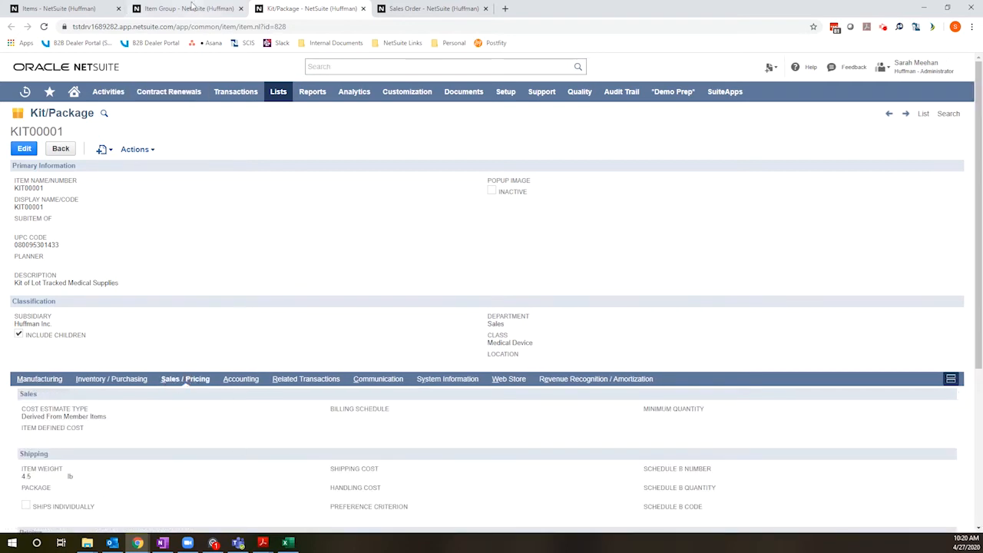
left_click(188, 9)
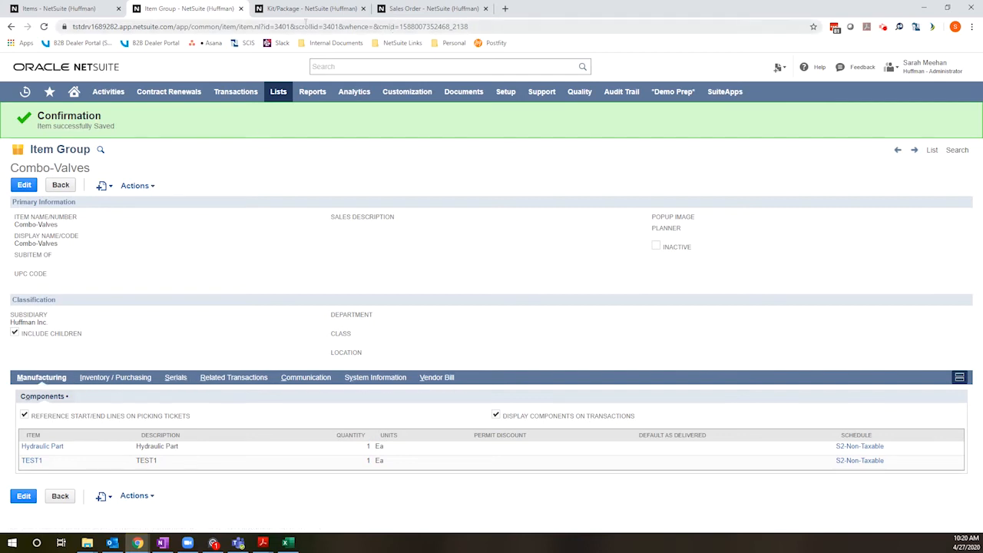
mouse_move(198, 361)
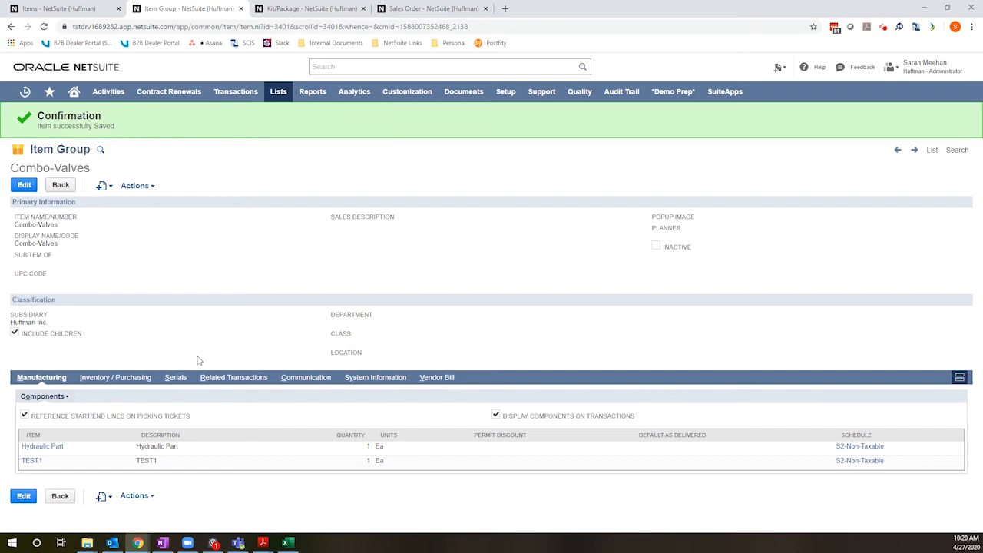
Bring up the KIT00001 kit record and scroll to its Pricing table of list and discount prices
left_click(307, 9)
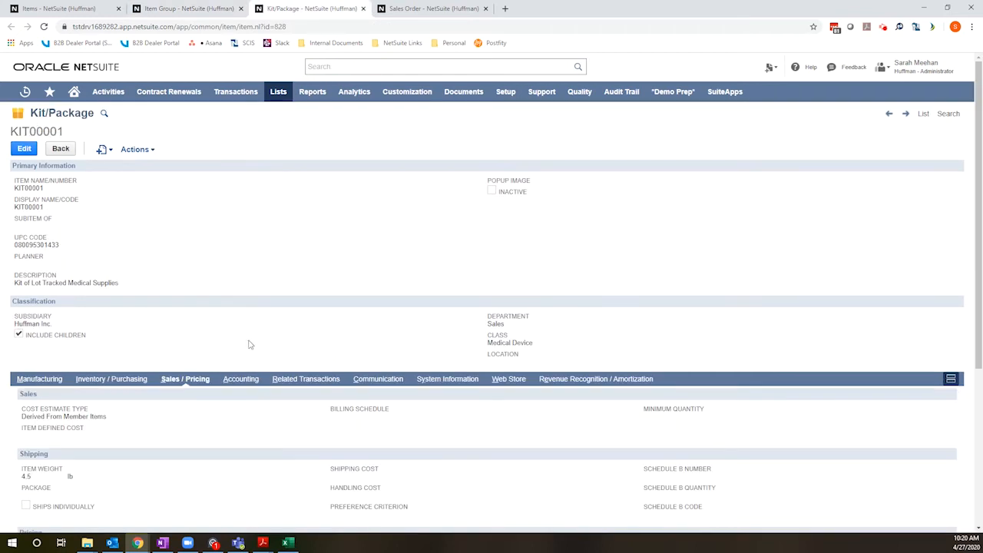
scroll("down", 3)
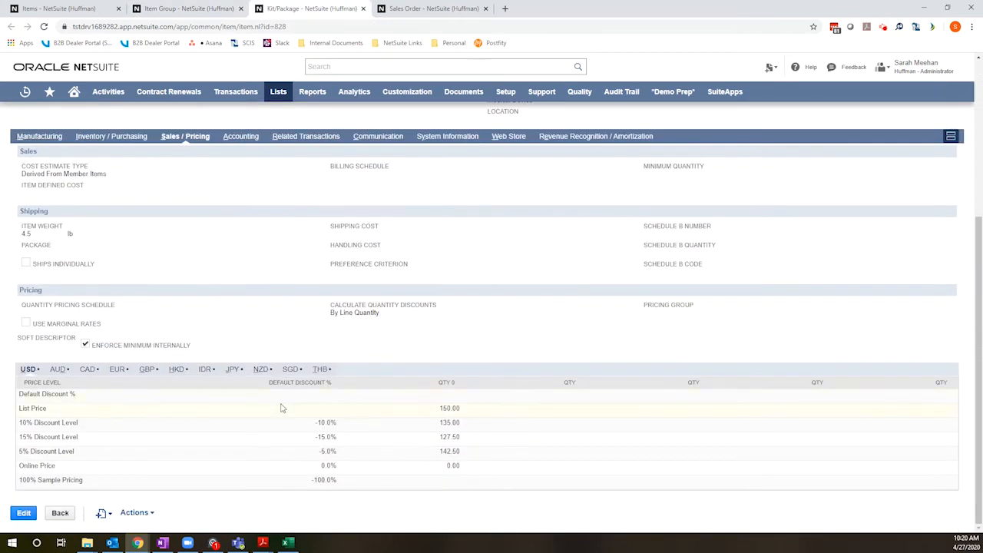
mouse_move(156, 408)
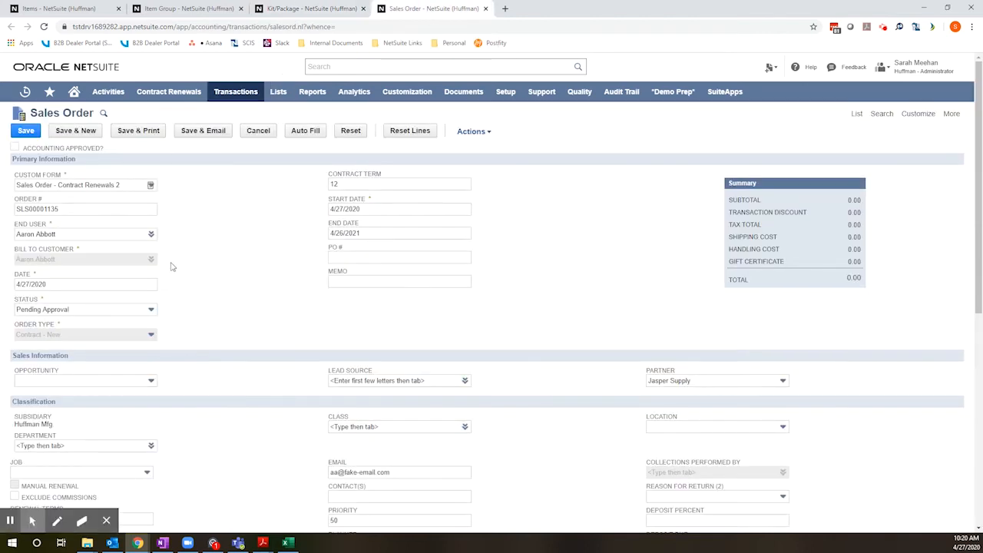
scroll("down", 3)
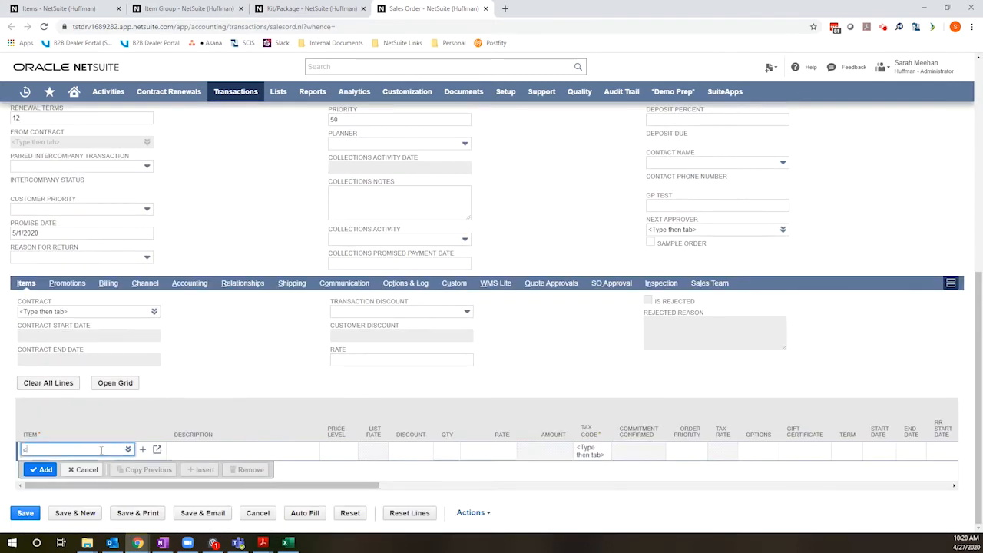
type("combo")
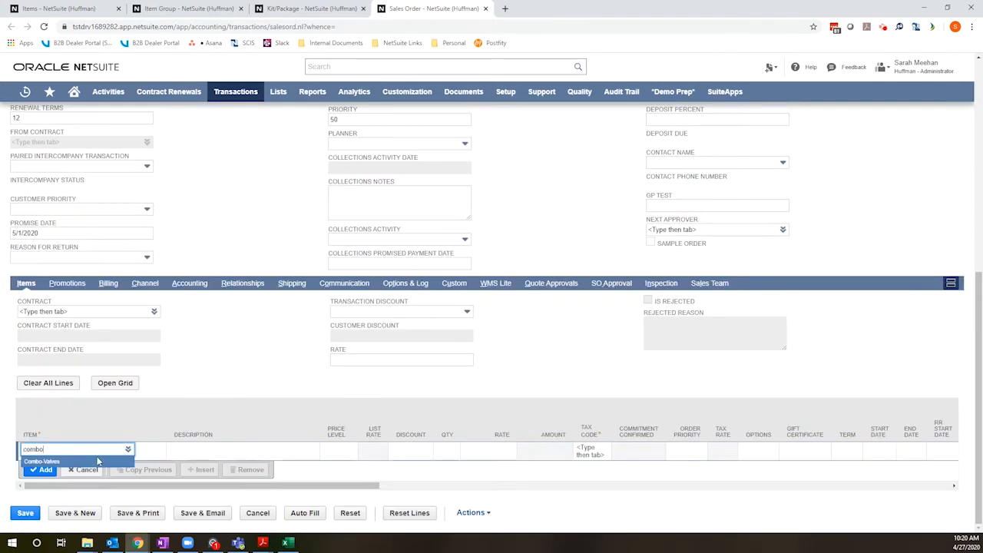
left_click(42, 461)
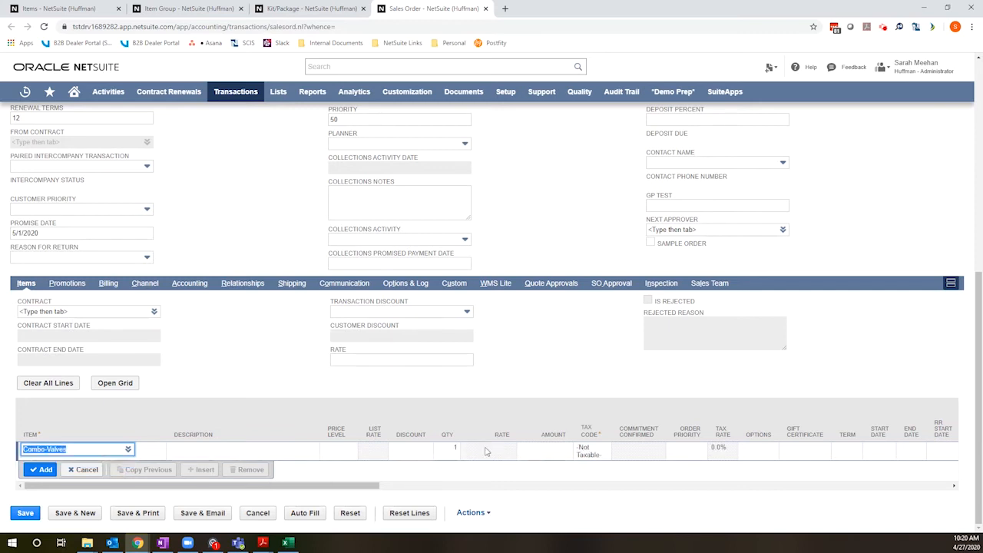
mouse_move(429, 457)
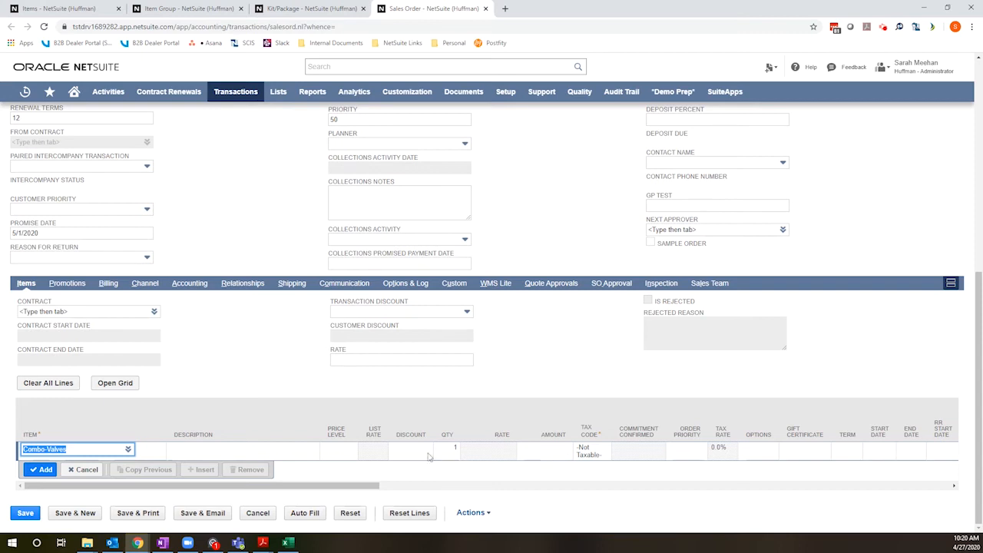
left_click(41, 469)
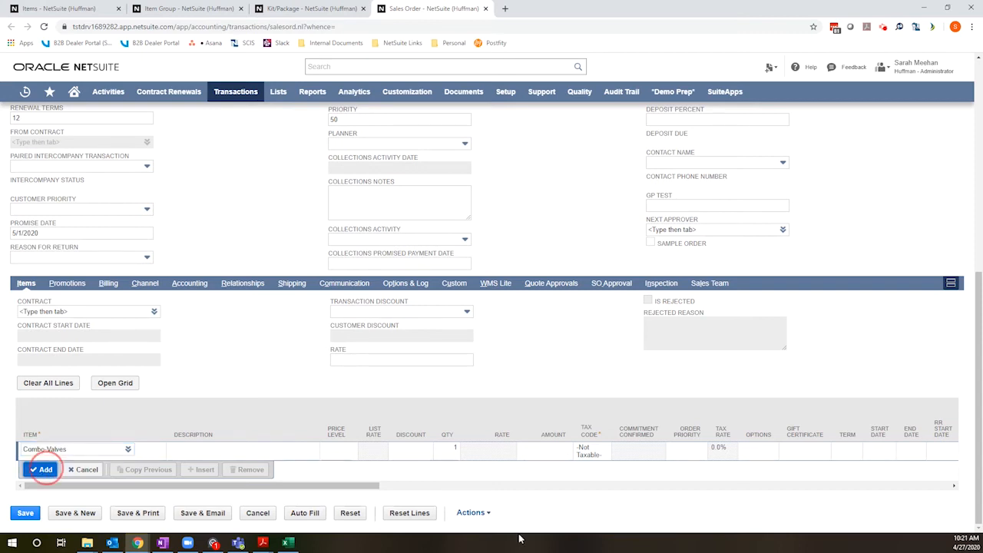
Give the Hydraulic Part component a Custom price level with amount 45
left_click(42, 470)
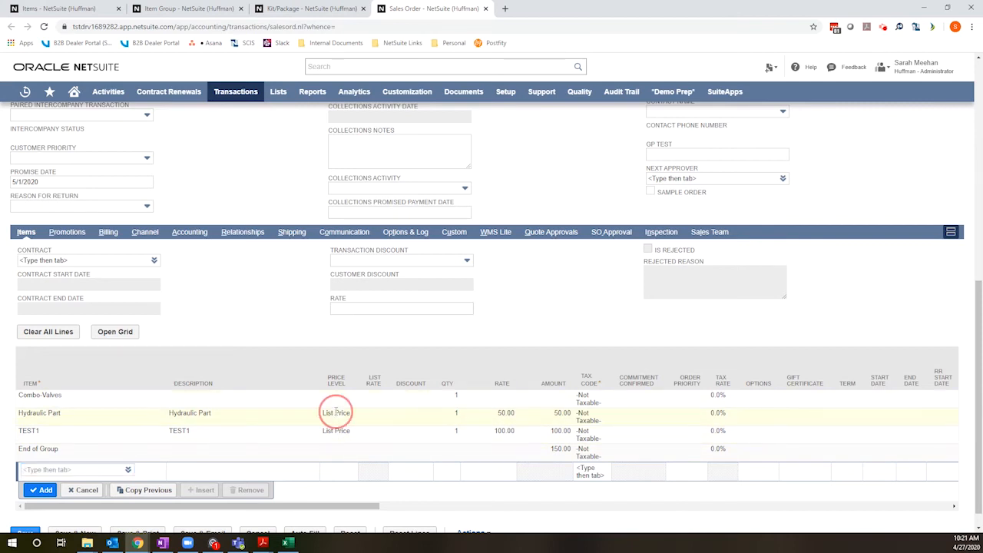
left_click(335, 413)
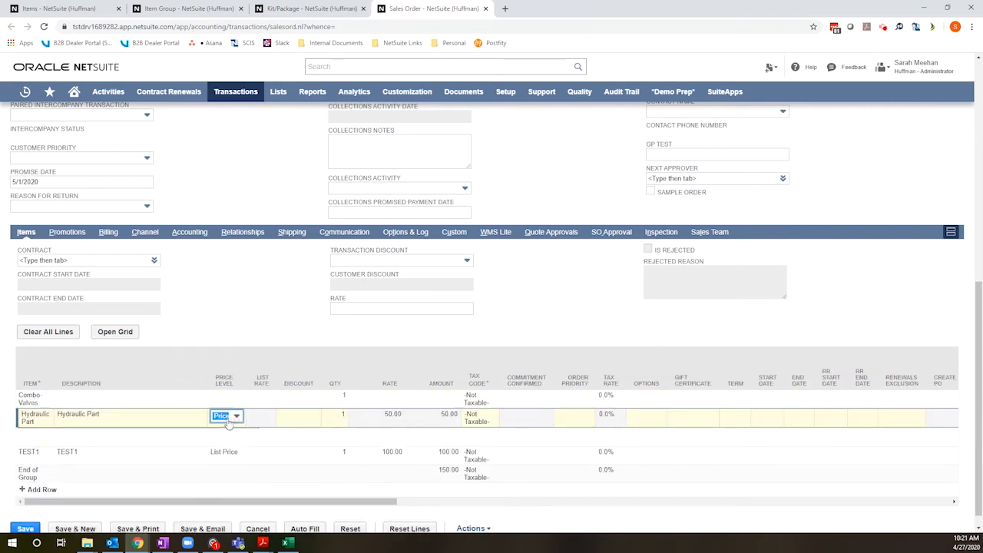
left_click(236, 401)
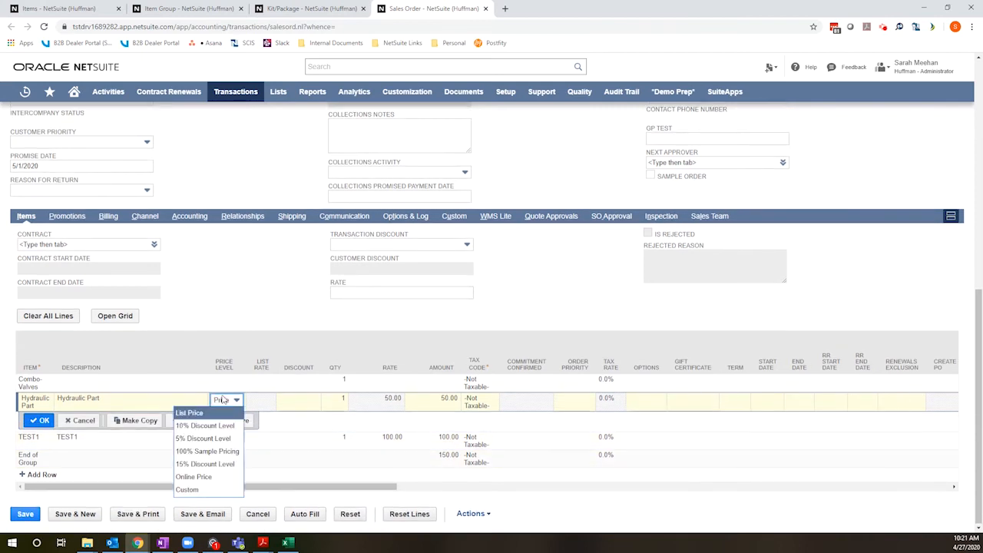
left_click(187, 490)
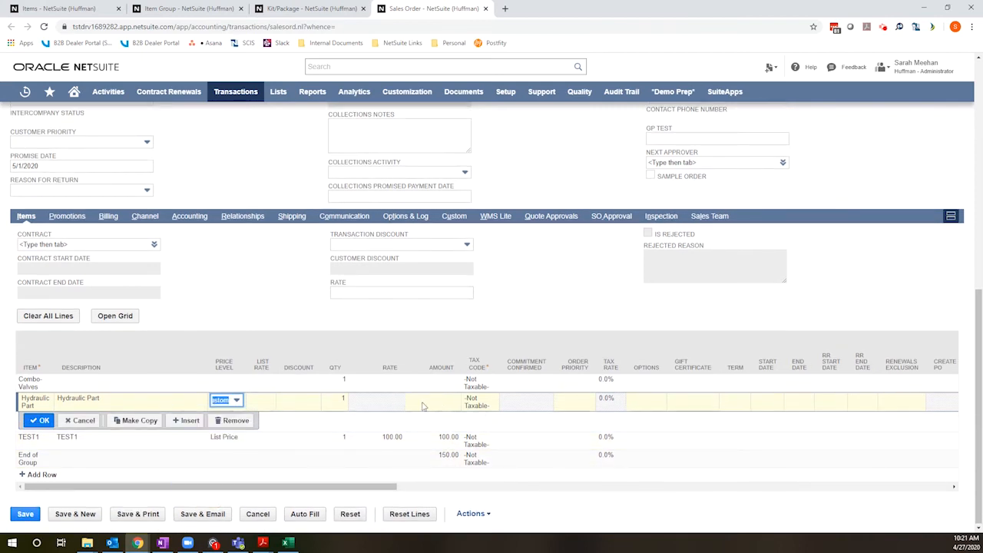
left_click(432, 400)
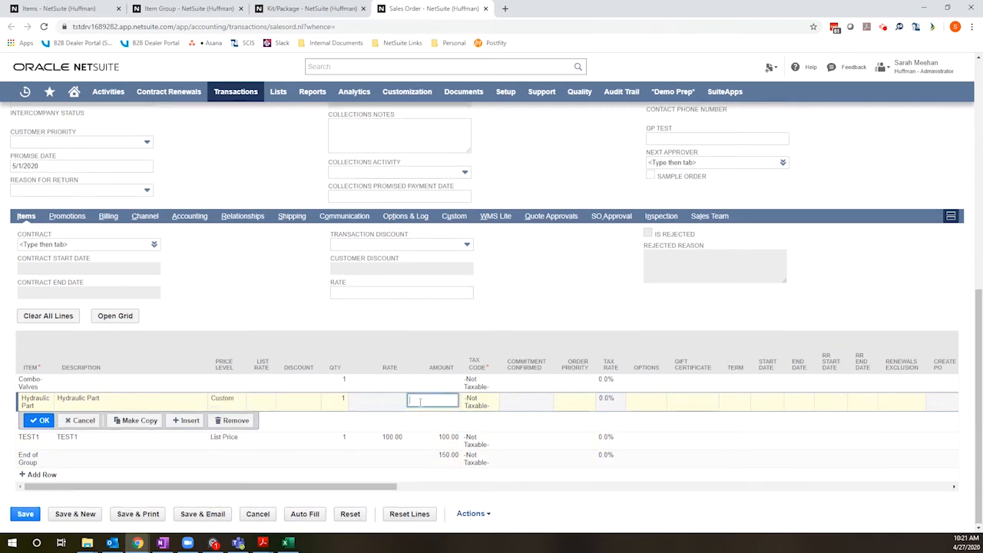
type("45")
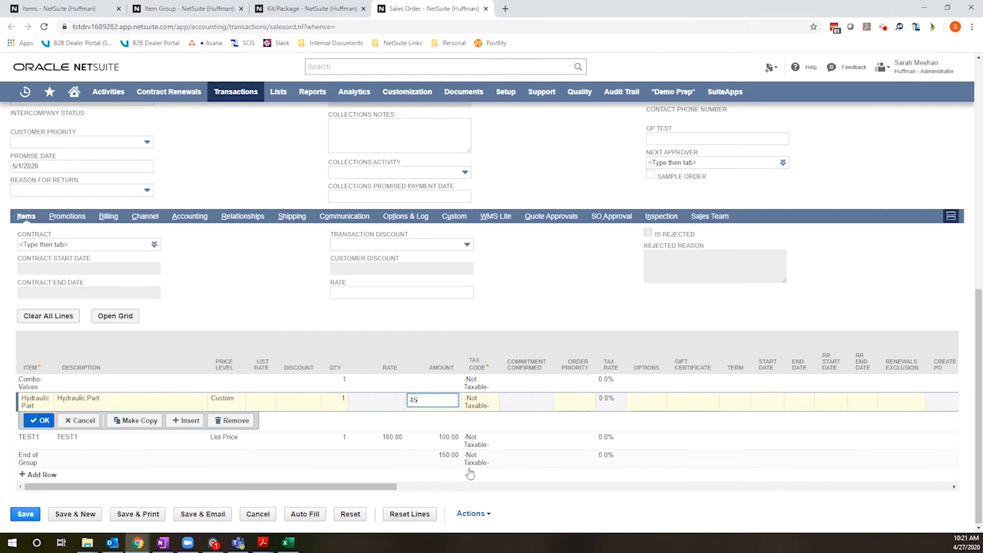
left_click(39, 420)
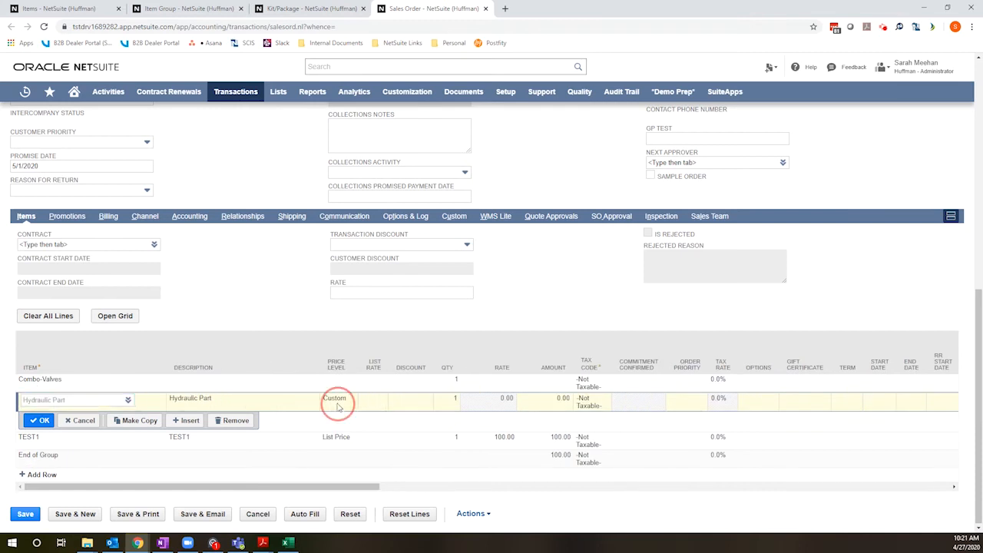
Switch Hydraulic Part to the 10% Discount Level (45.00) and commit the line, group total 145.00
left_click(335, 398)
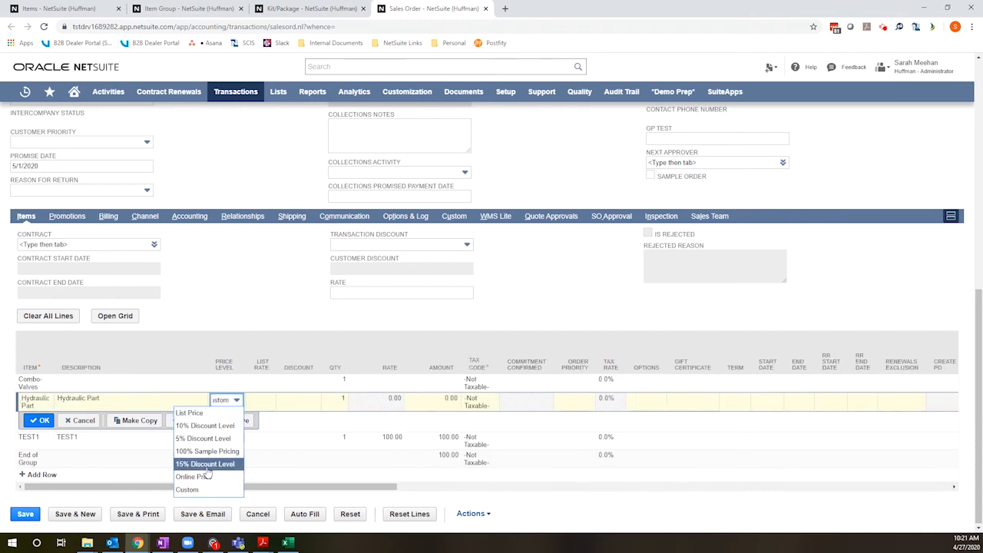
left_click(205, 463)
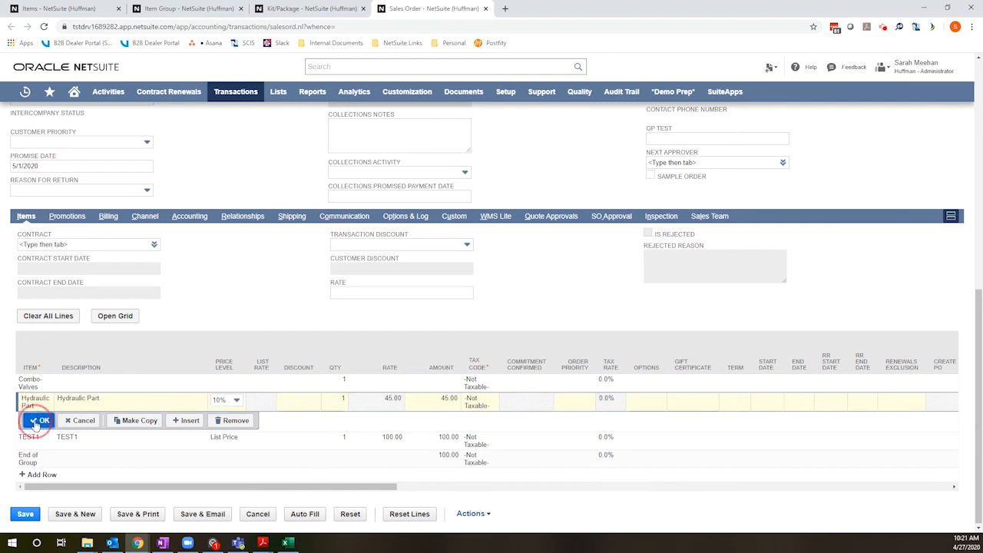
mouse_move(484, 331)
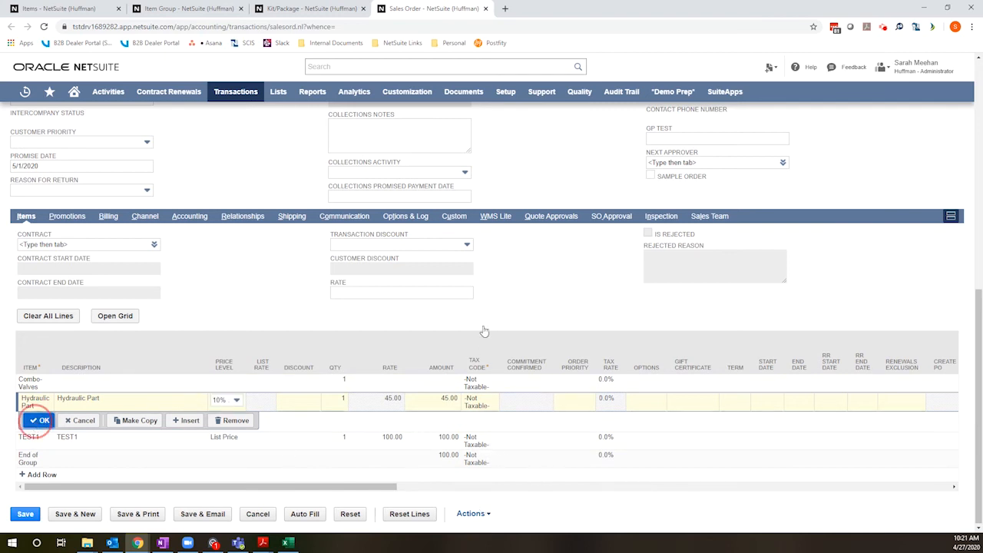
left_click(39, 421)
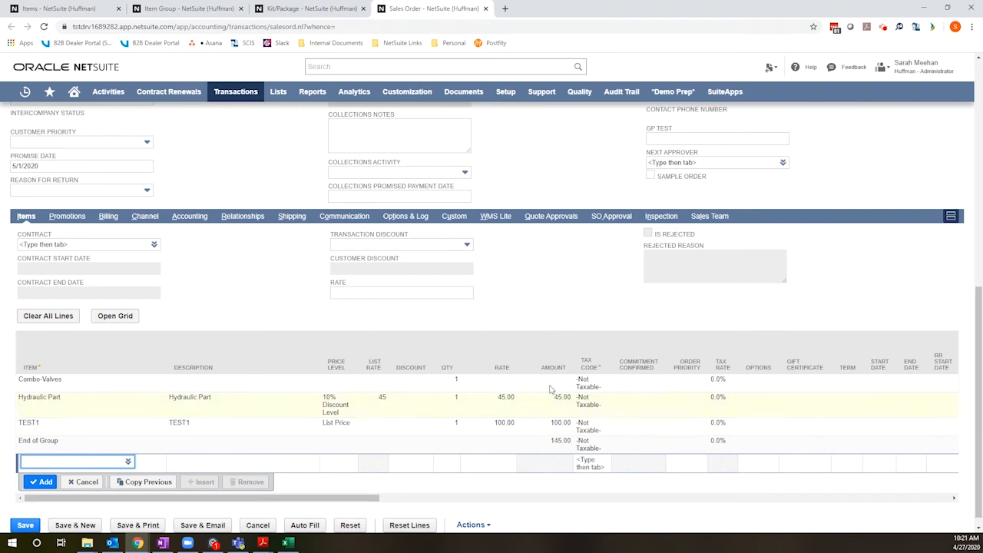
Enter KIT00001 in the Item field of a new sales order line
left_click(69, 461)
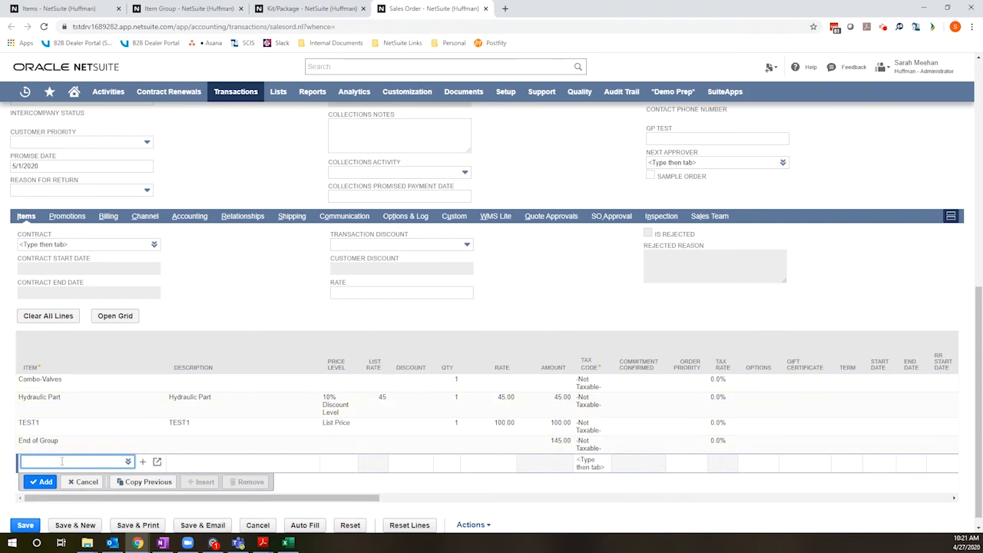
type("kit")
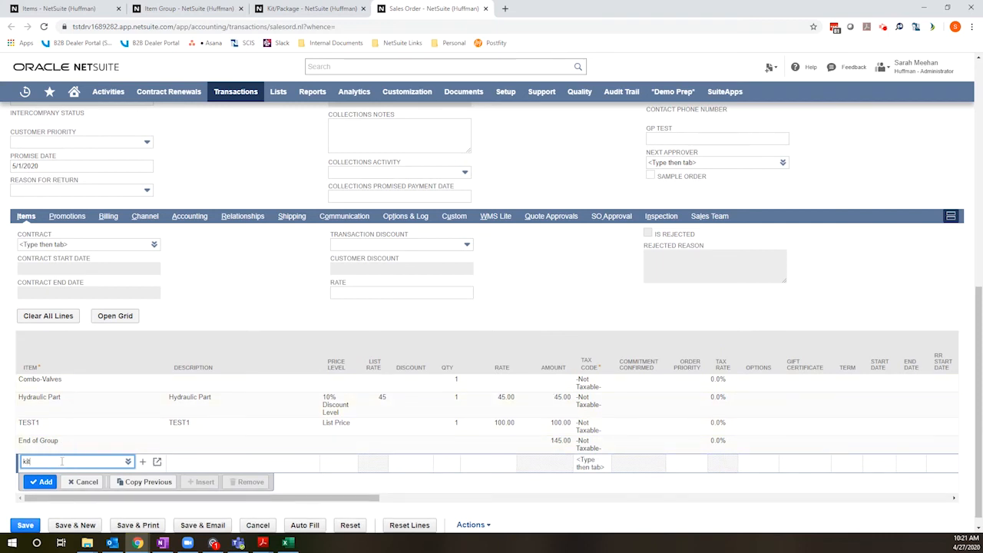
type("KIT00001")
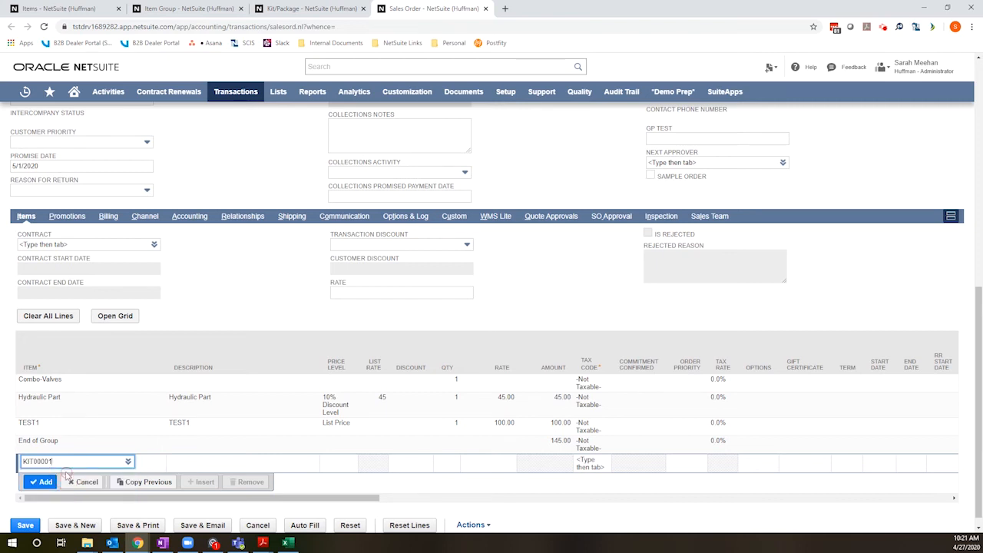